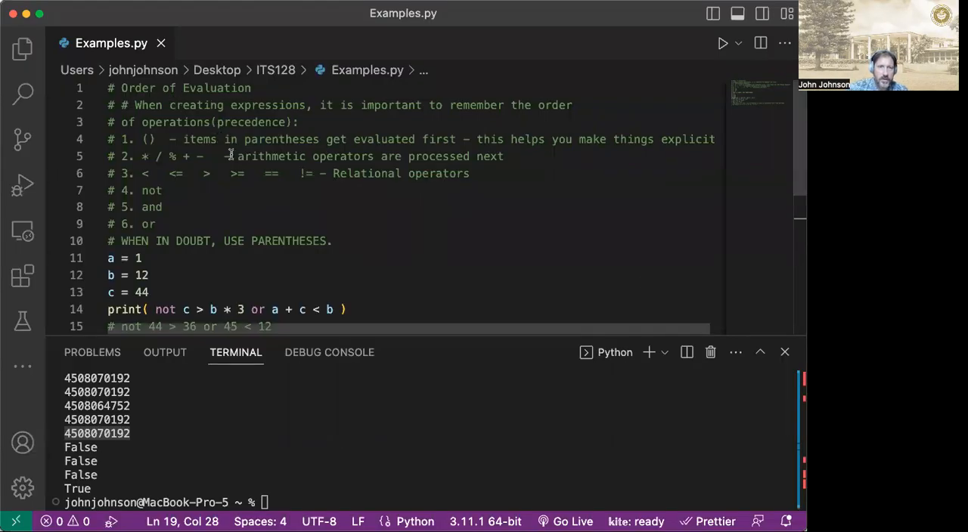
mouse_move(324, 267)
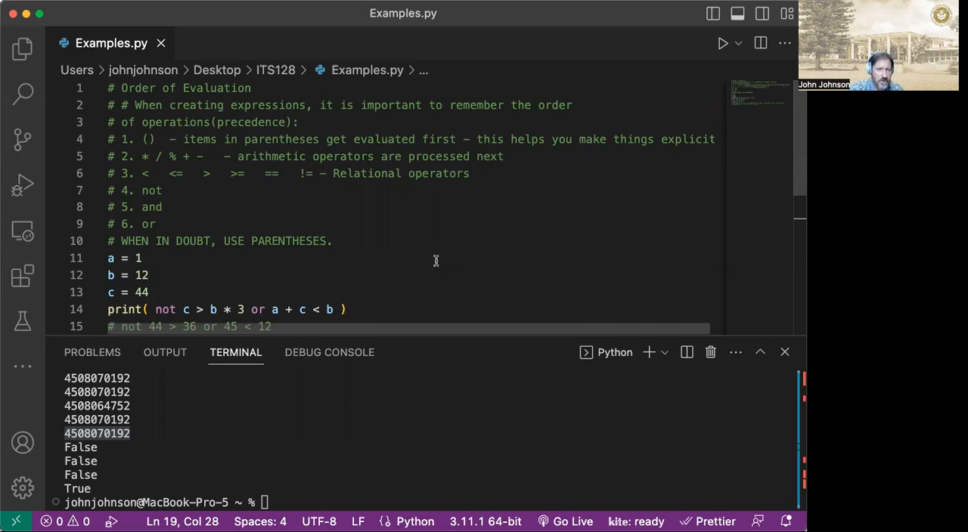
mouse_move(244, 282)
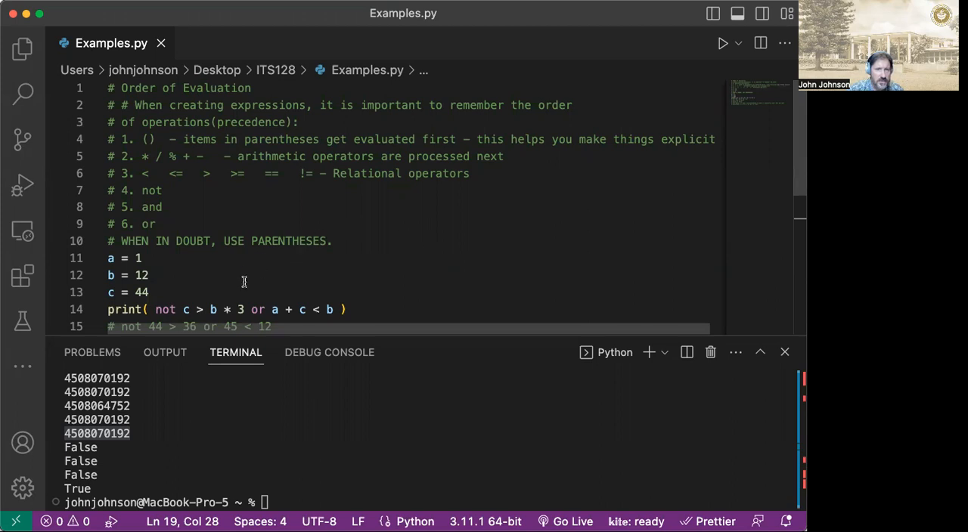
Step: Uncomment line 19 and rewrite it as print(not (c > (b * 3)) or ((a + c) < b))
scroll("down", 3)
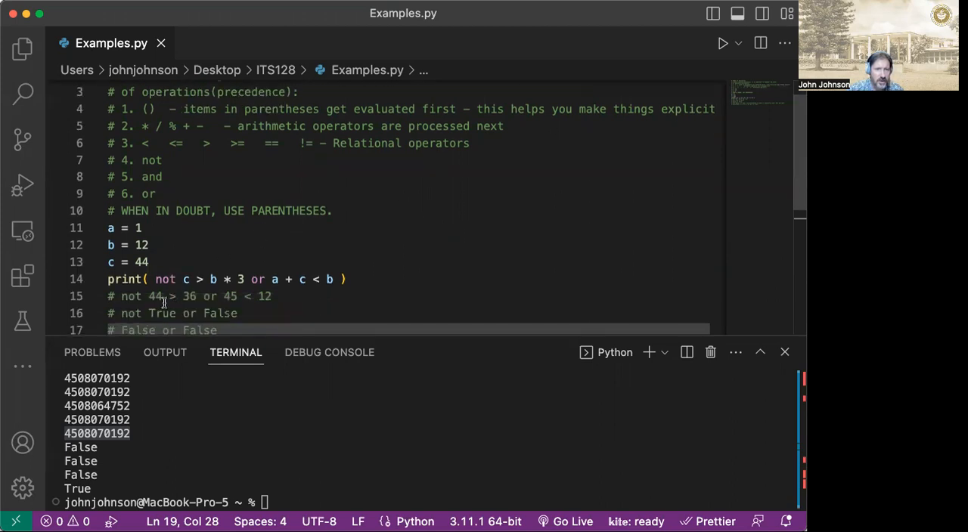
mouse_move(198, 295)
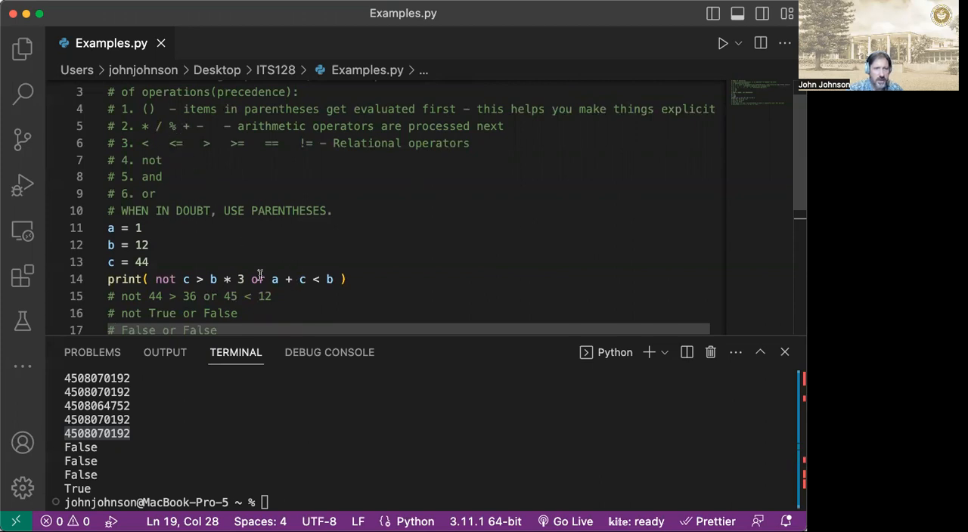
mouse_move(291, 284)
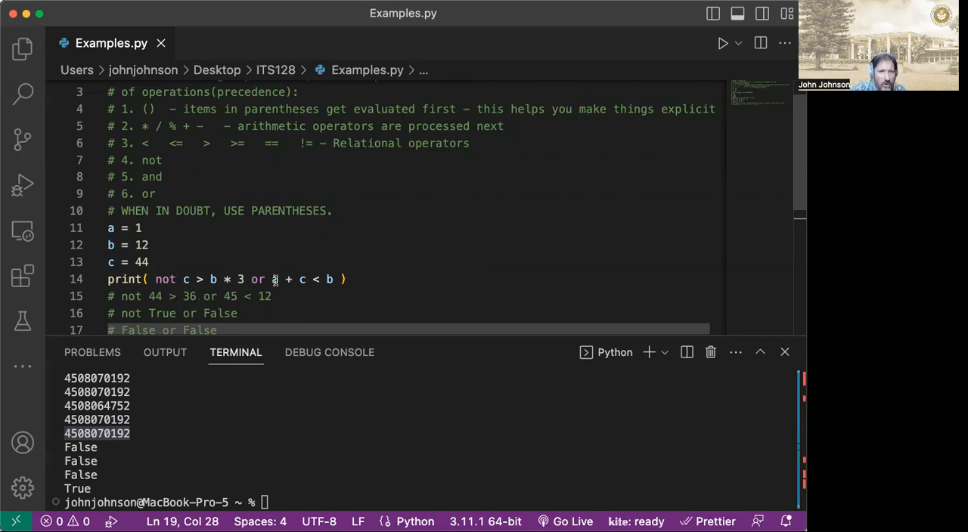
mouse_move(300, 289)
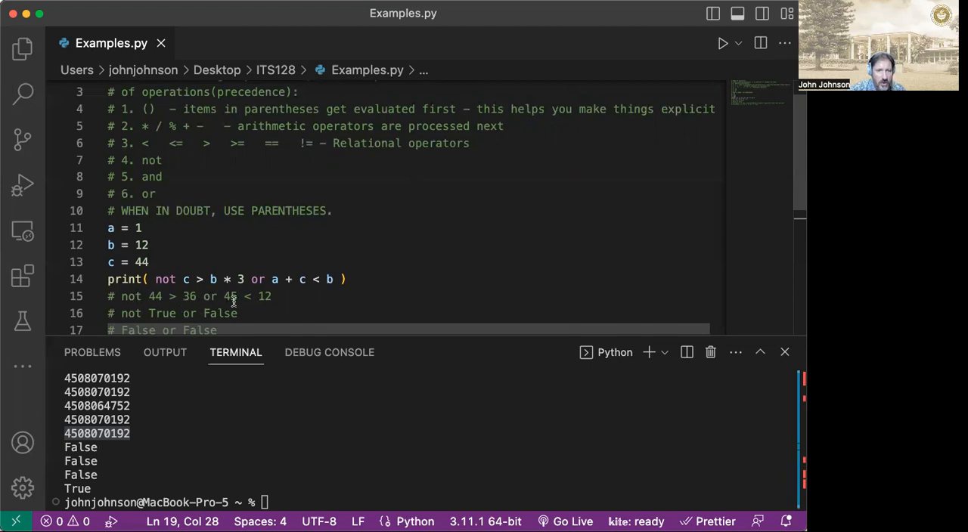
mouse_move(262, 296)
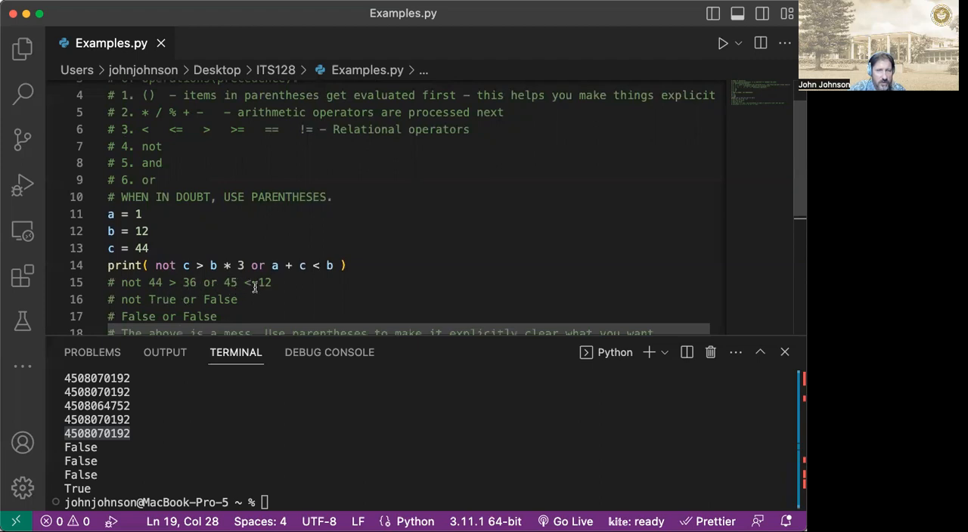
mouse_move(212, 300)
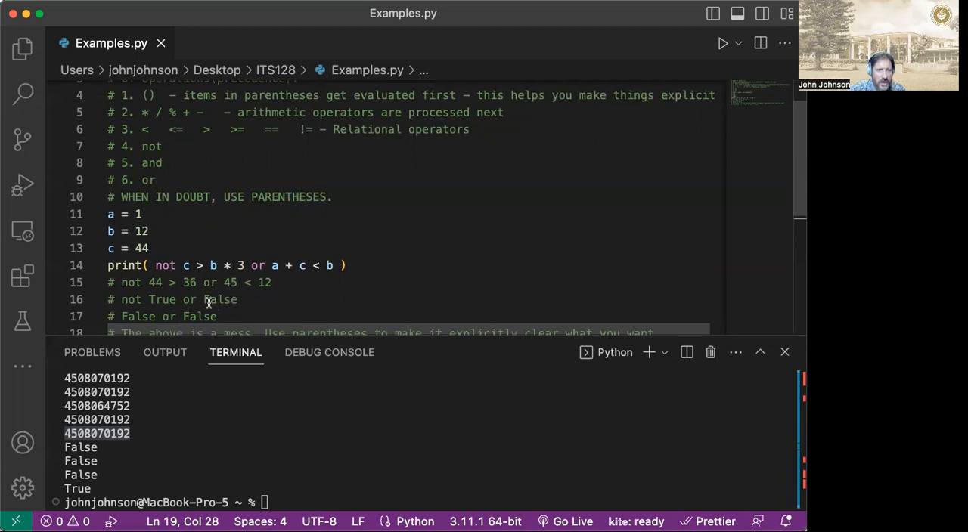
mouse_move(151, 296)
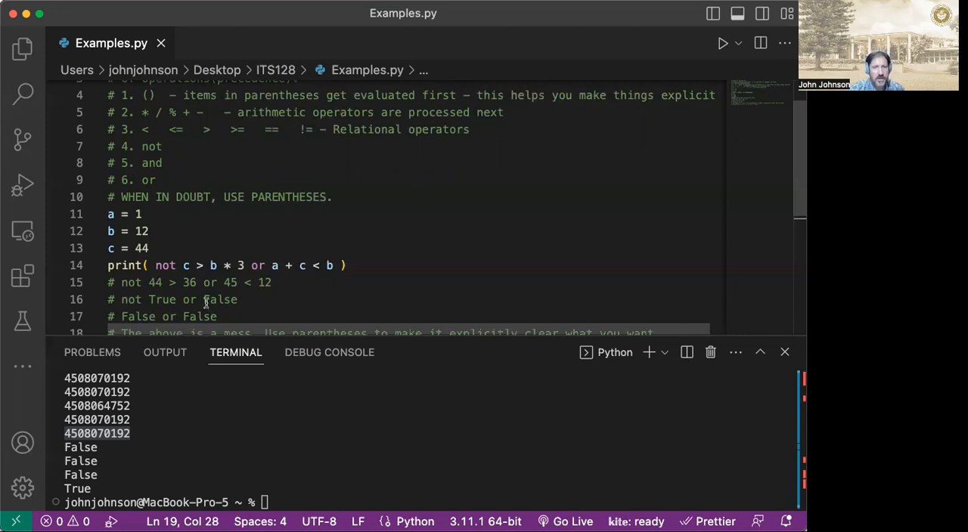
scroll("down", 3)
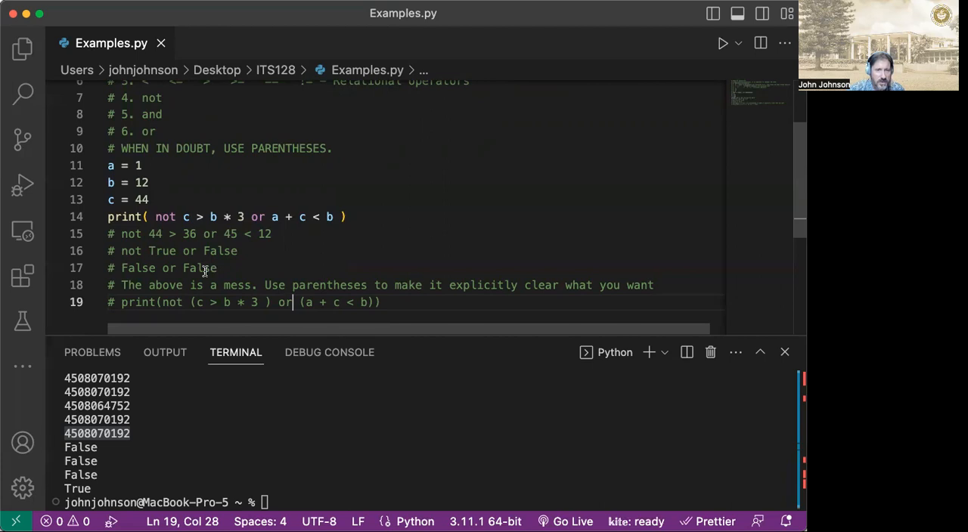
left_click(231, 302)
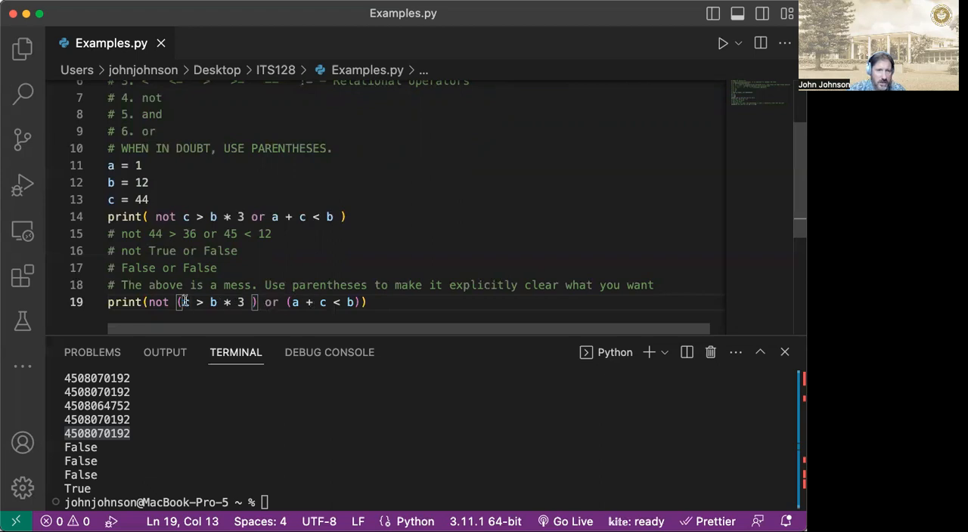
mouse_move(257, 302)
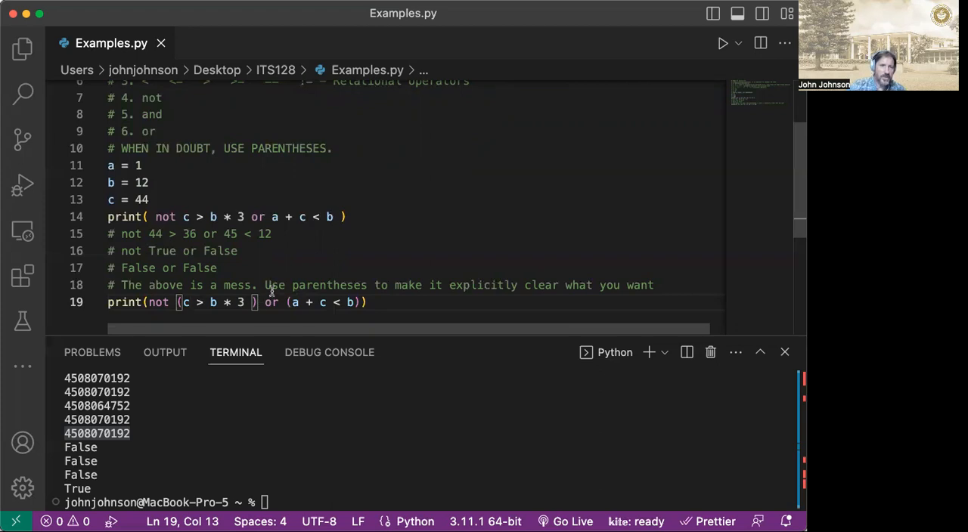
mouse_move(284, 287)
type("(")
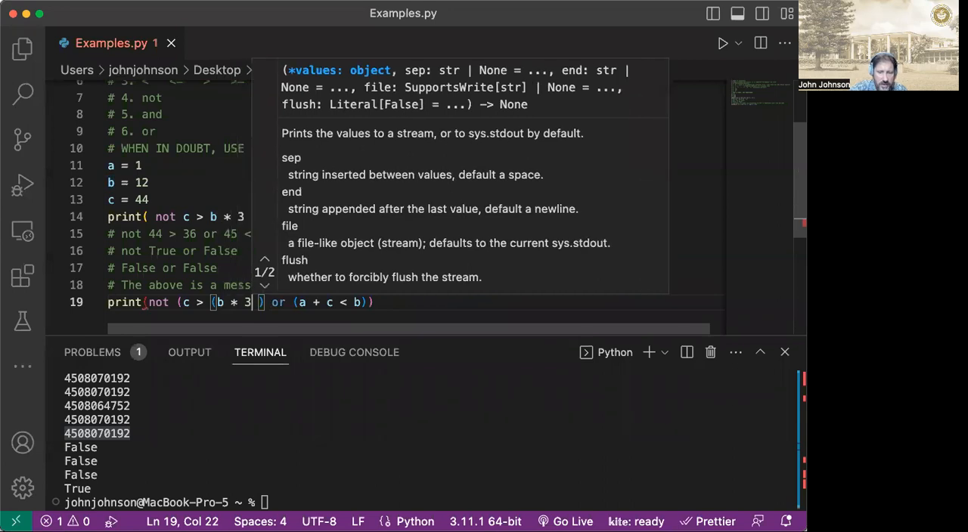
type(")")
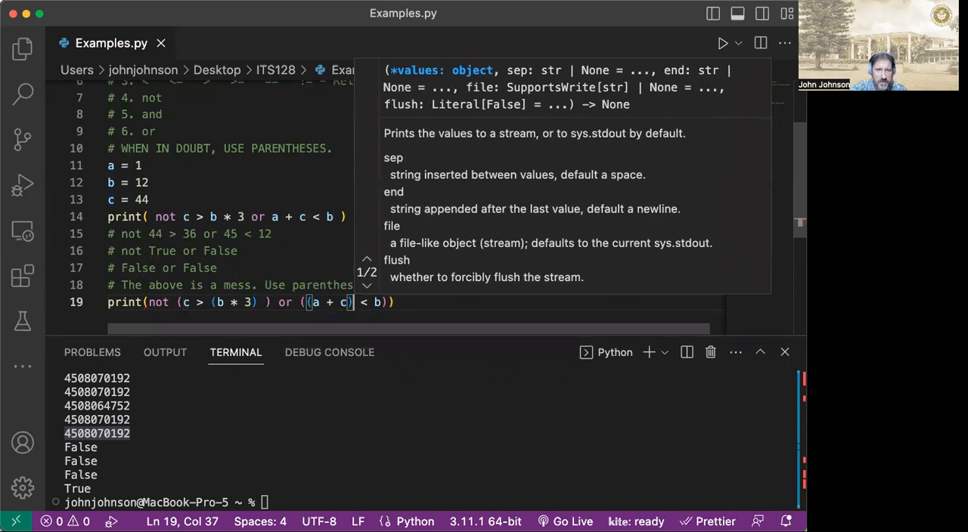
left_click(285, 274)
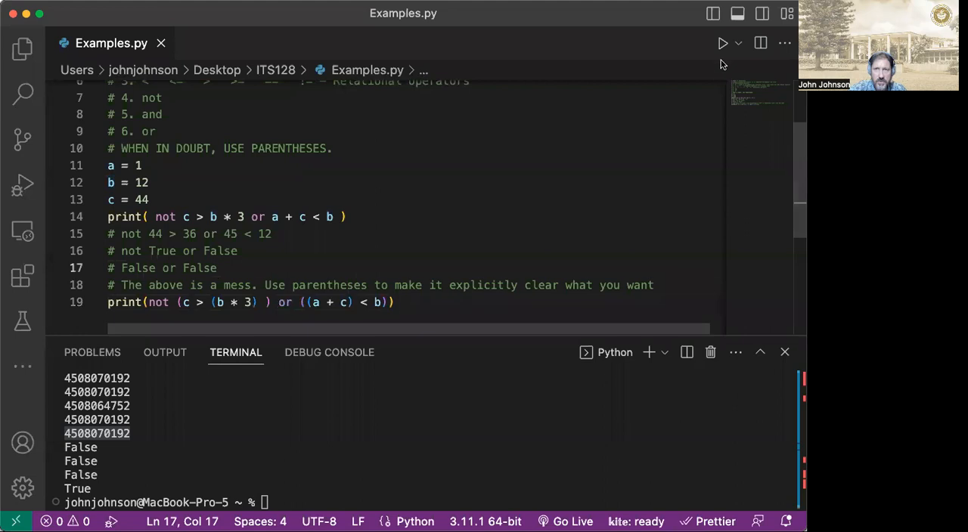
Step: Run Examples.py in the terminal, confirming False output, and check line 19's matching parentheses
left_click(722, 43)
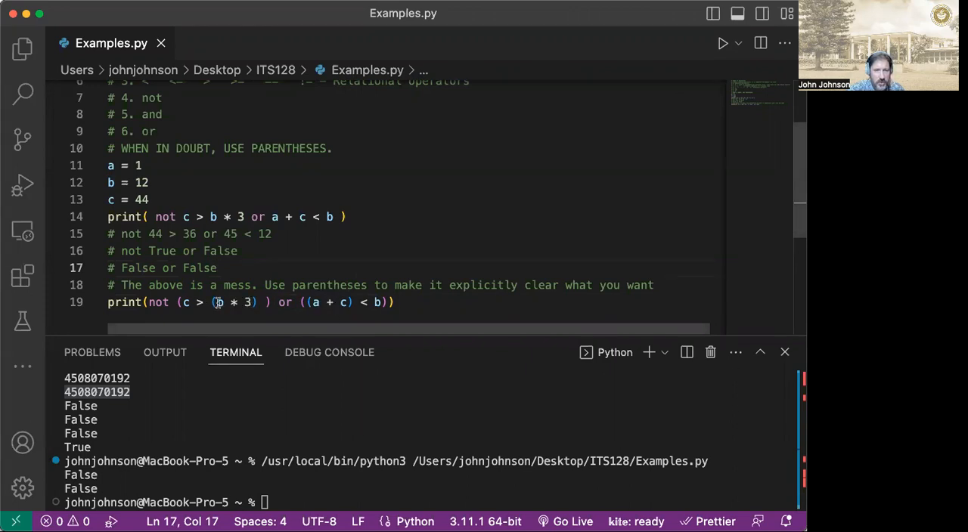
left_click(397, 301)
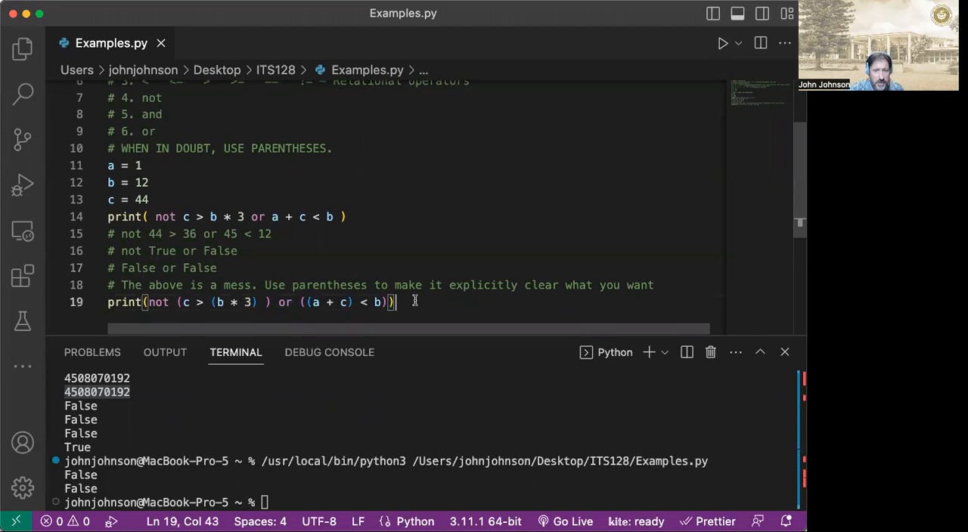